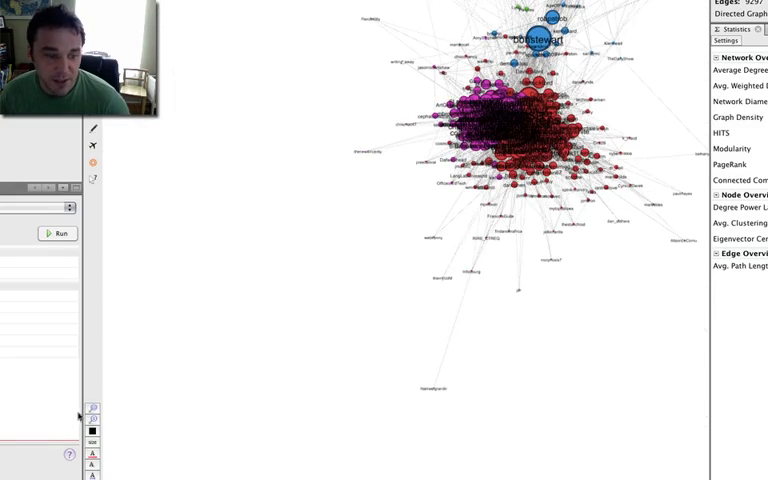
{"action": "left_click", "coordinate": [59, 233]}
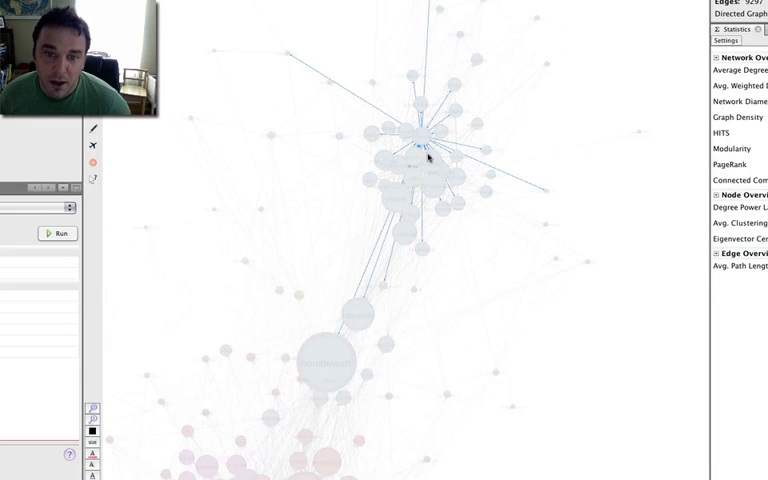
{"action": "left_click", "coordinate": [393, 198]}
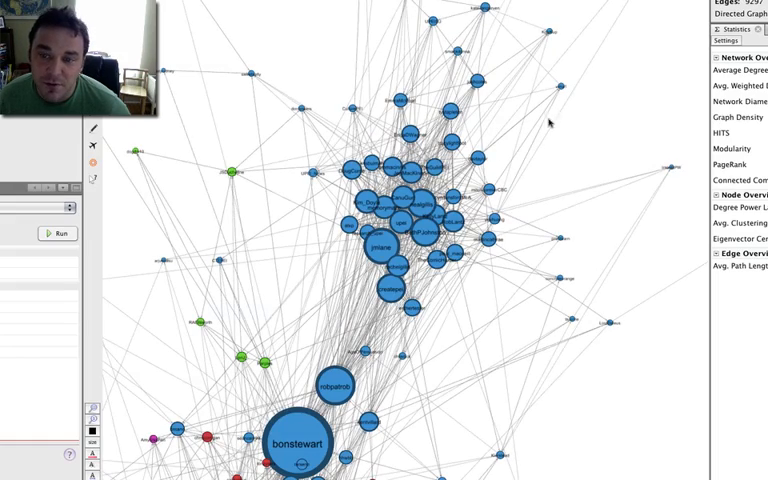
{"action": "mouse_move", "coordinate": [148, 160]}
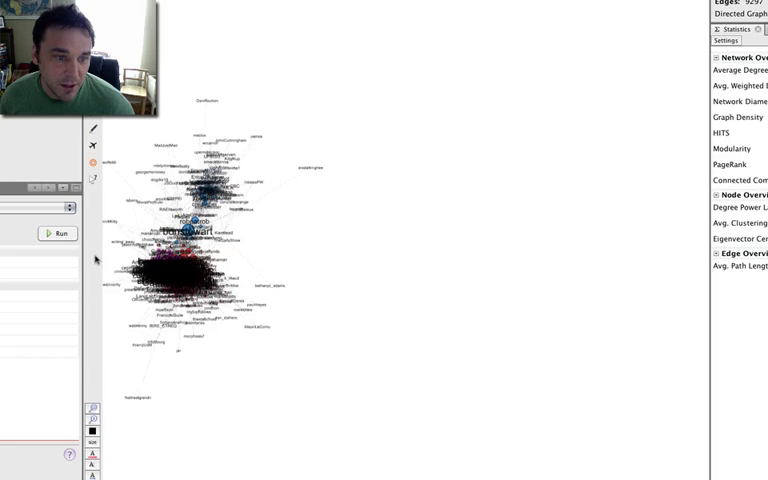
- Refit the view to show the whole network linking the blue, red and purple clusters
{"action": "left_click", "coordinate": [59, 234]}
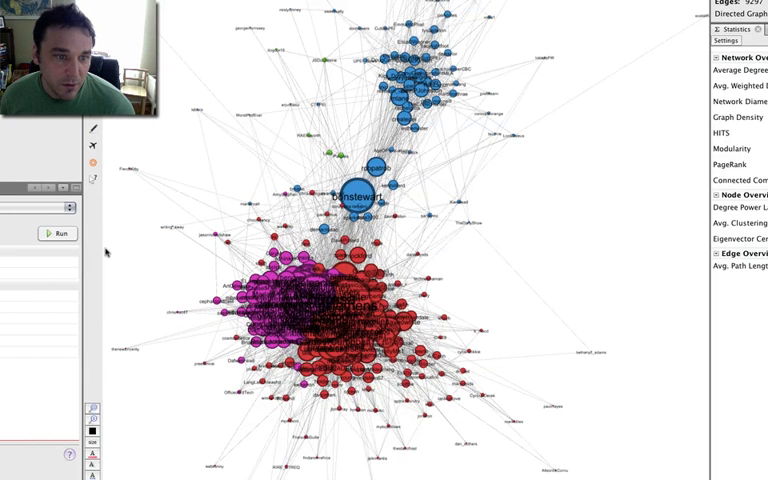